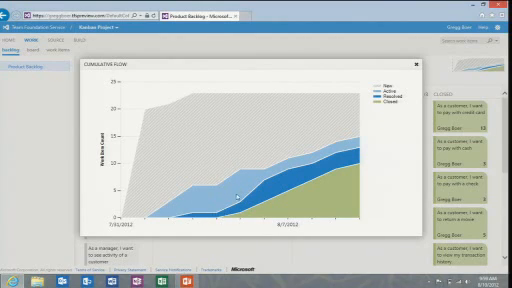
mouse_move(227, 183)
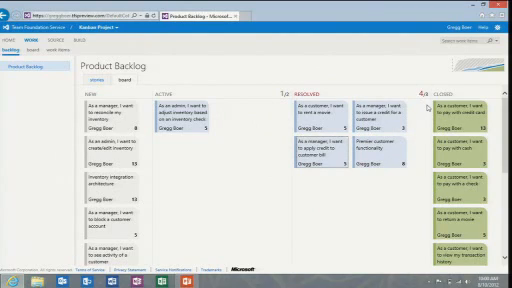
mouse_move(401, 146)
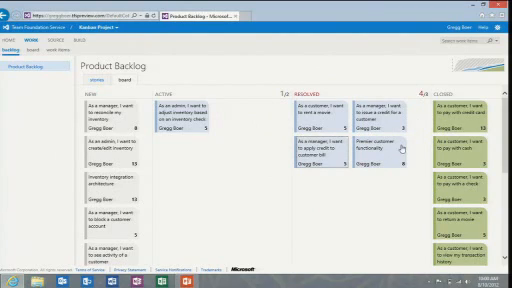